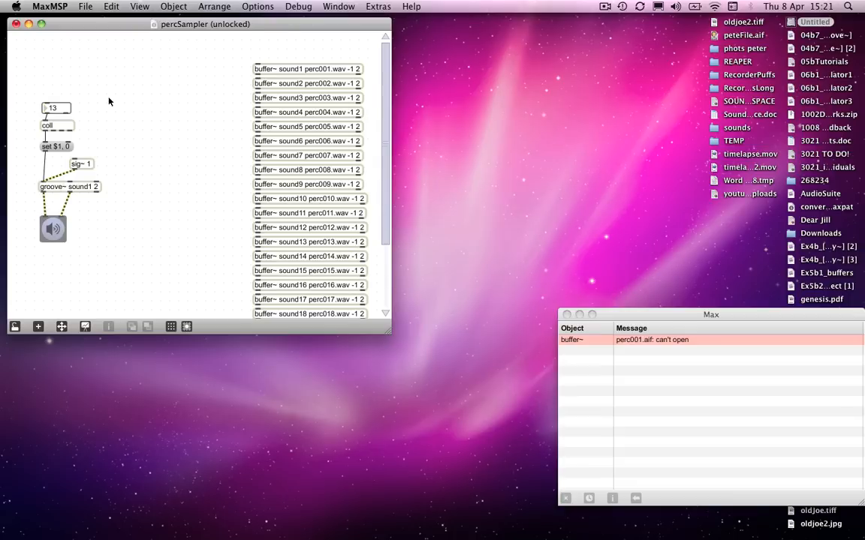
mouse_move(98, 133)
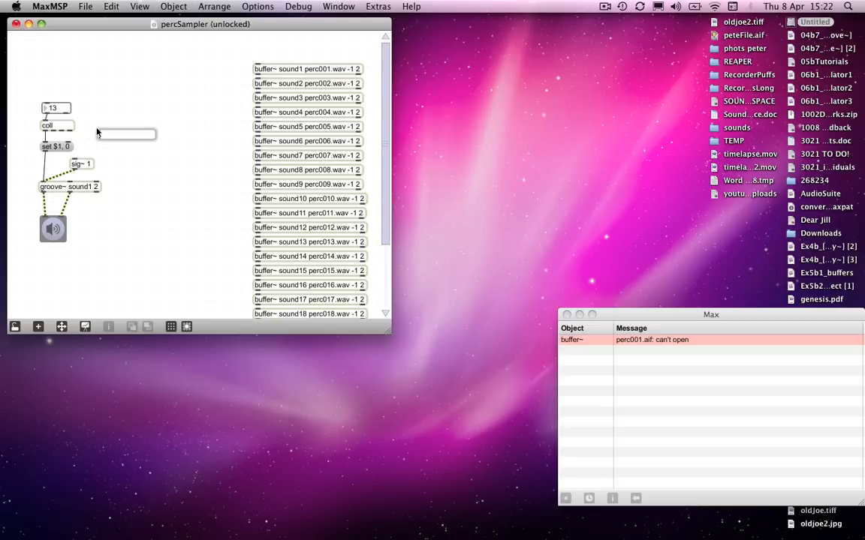
Type a new object box next to coll reading 'sprintf sound%i'
text(sprintf)
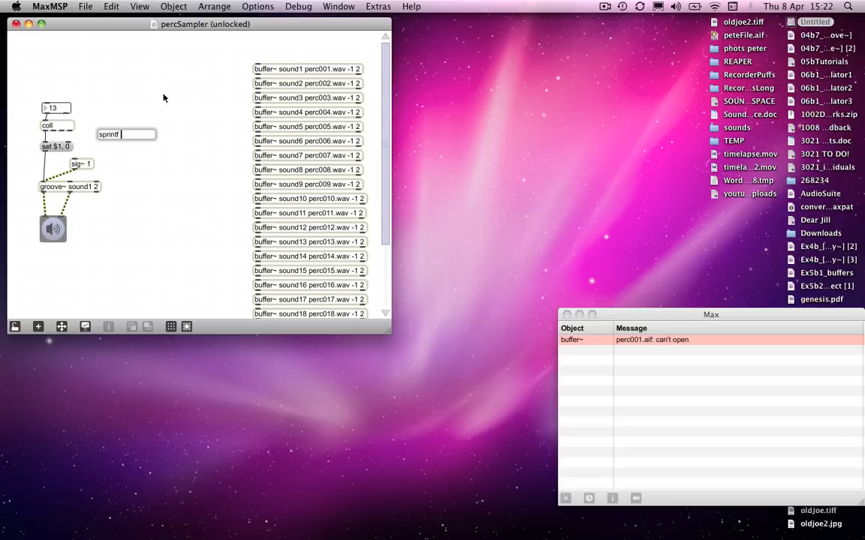
text(sound)
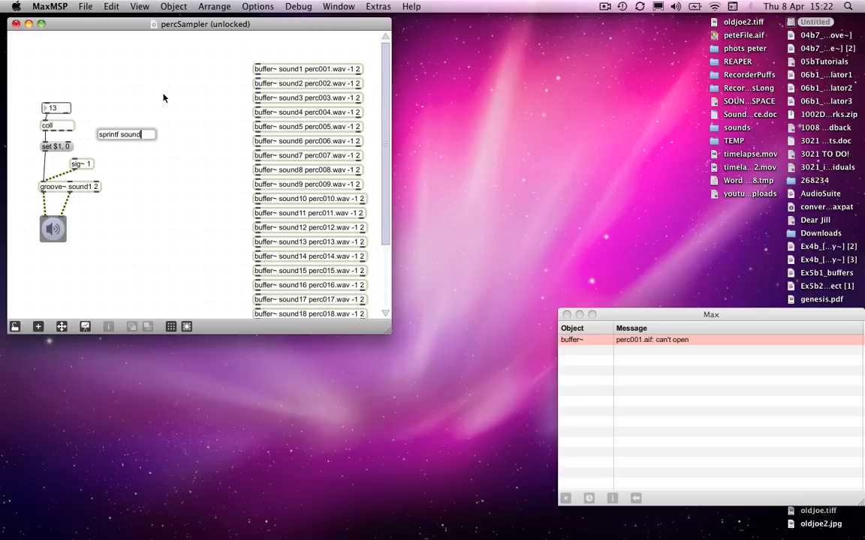
text(%i)
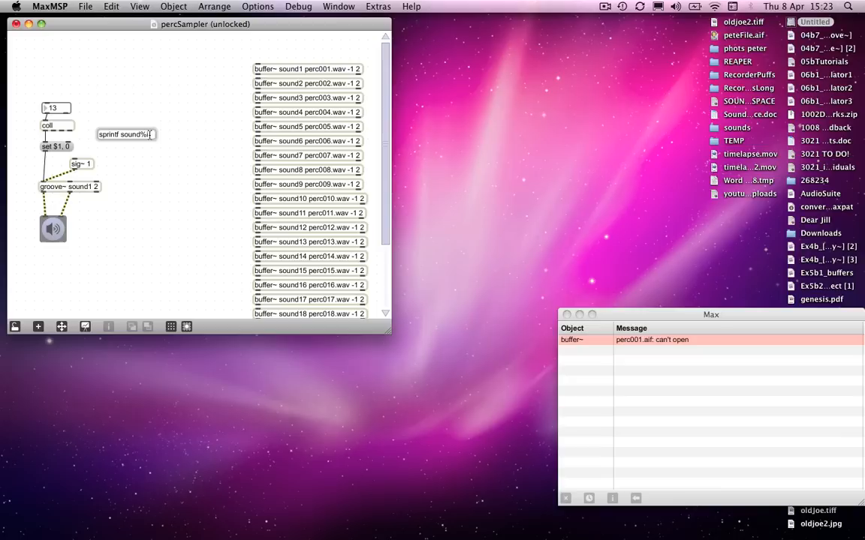
Build a test chain of number box, sprintf and a copied set $1, 0 message, then remove it
drag(126, 134, 120, 127)
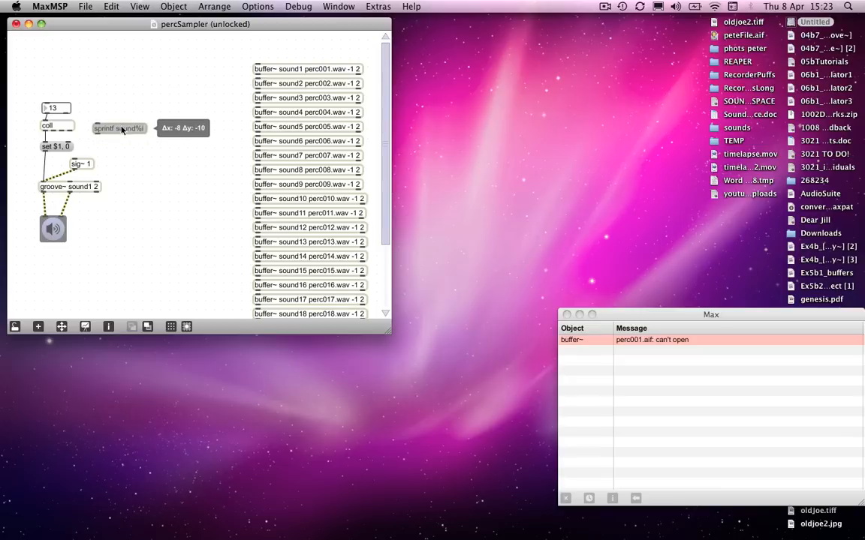
drag(119, 128, 109, 109)
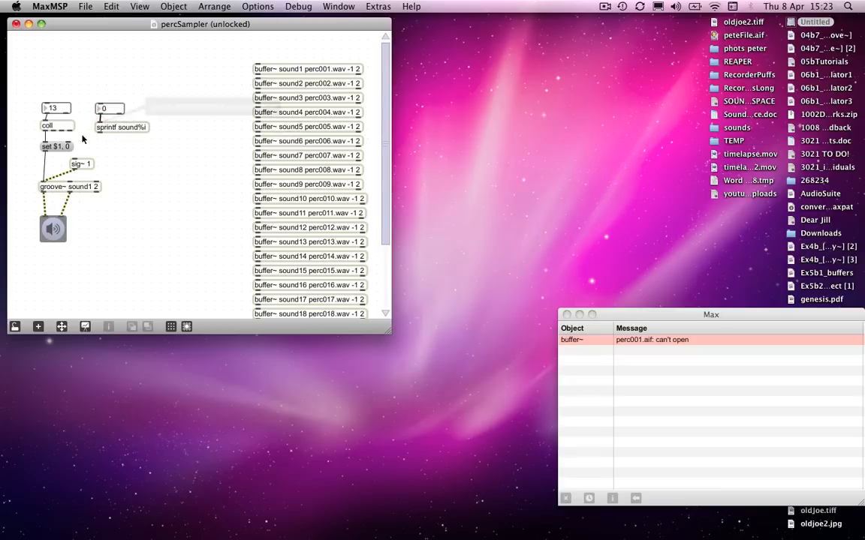
drag(56, 146, 113, 146)
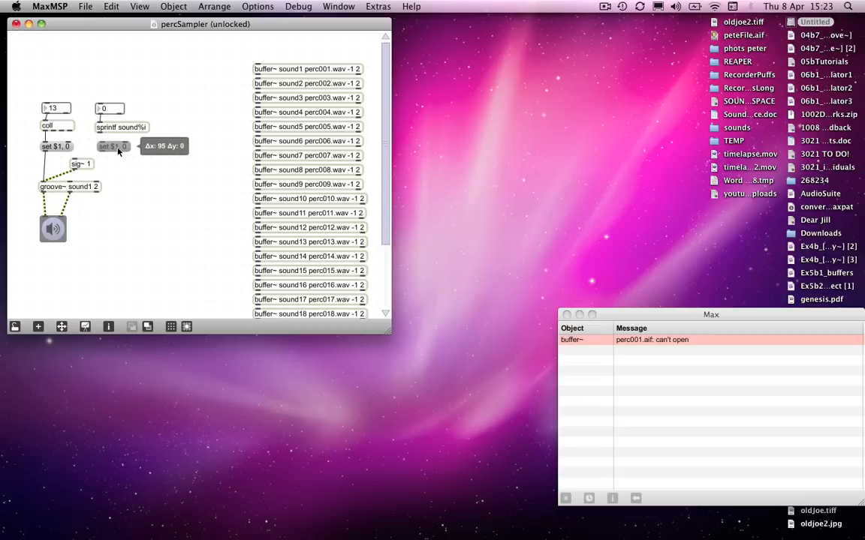
mouse_move(101, 133)
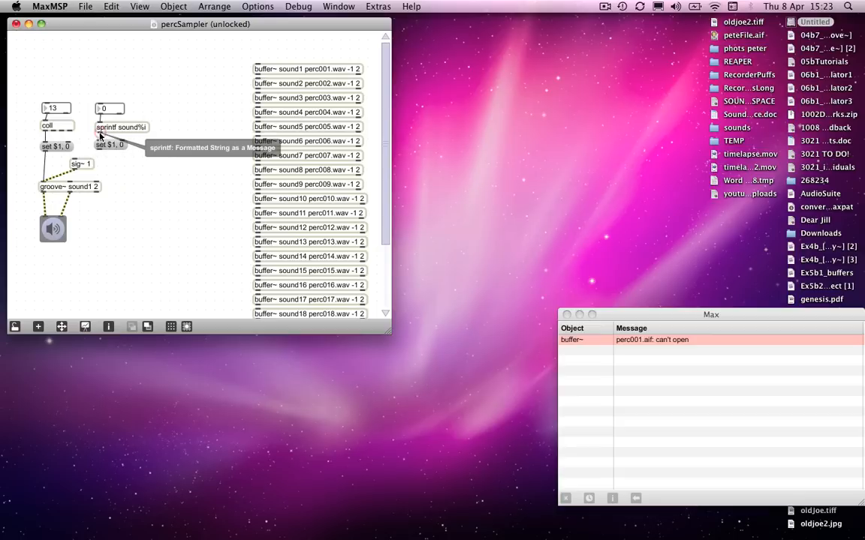
mouse_move(45, 186)
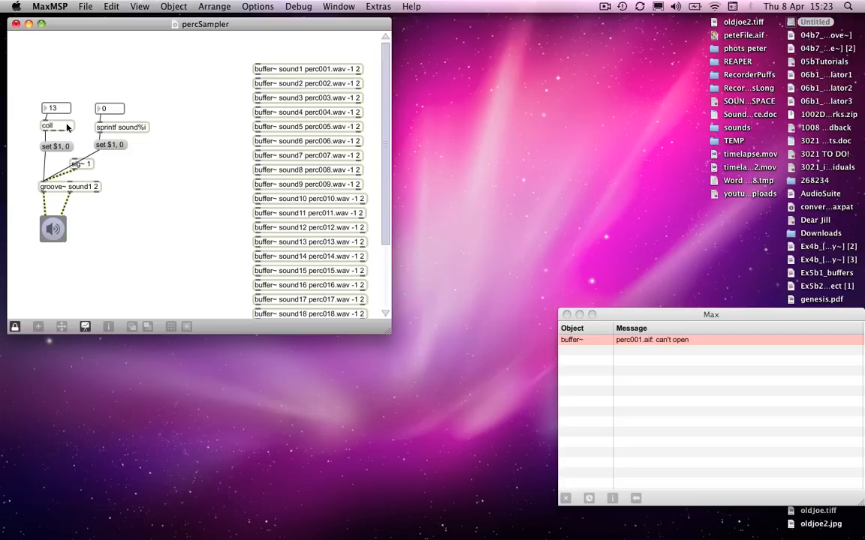
double_click(47, 125)
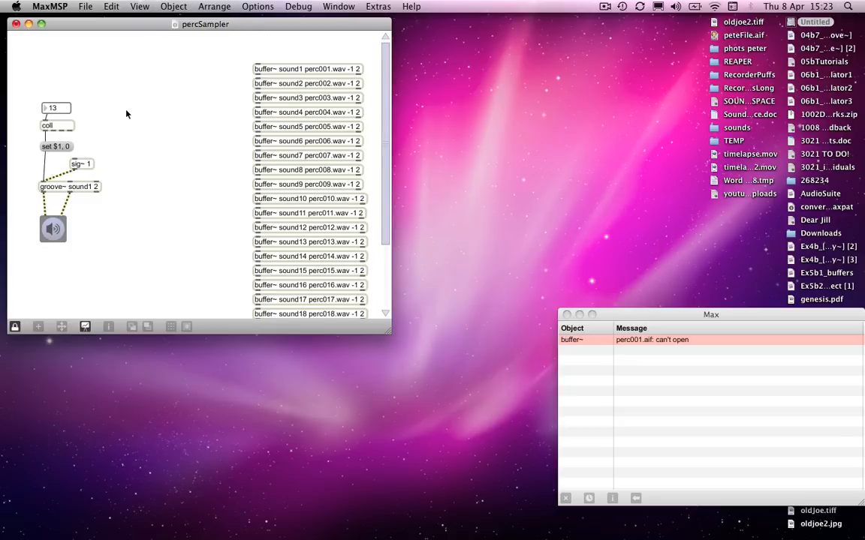
mouse_move(96, 70)
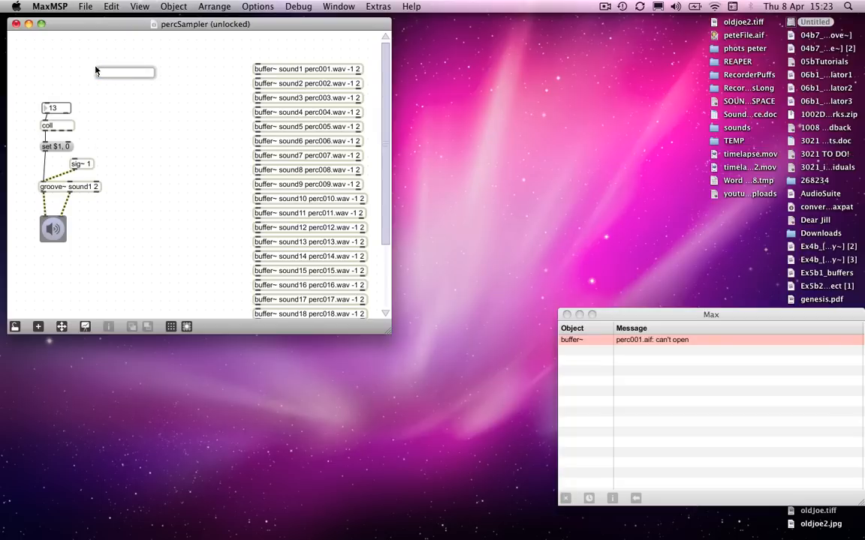
Create a kslider keyboard object at the top of the patch
text(slider)
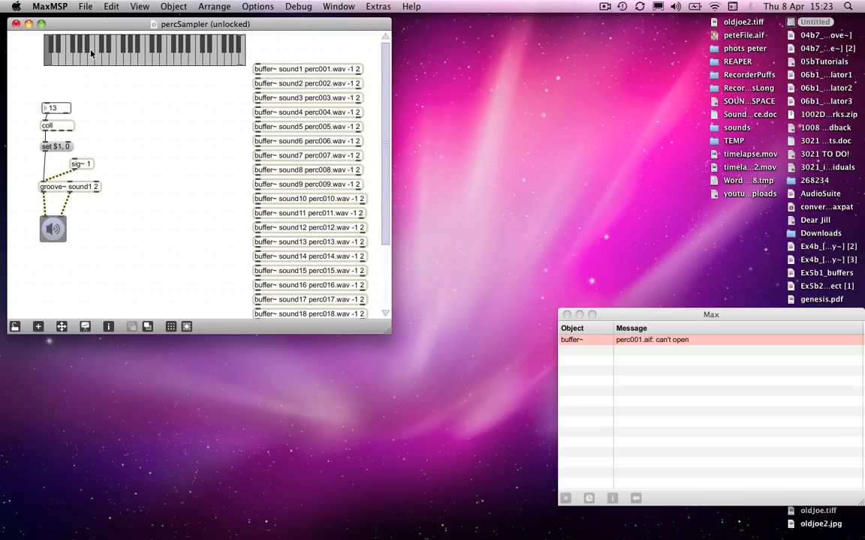
mouse_move(103, 91)
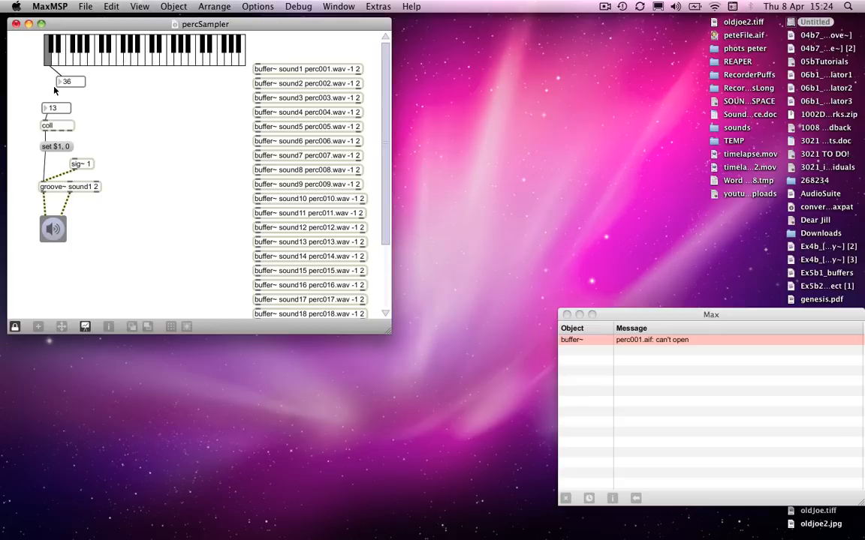
mouse_move(75, 85)
text(- 35)
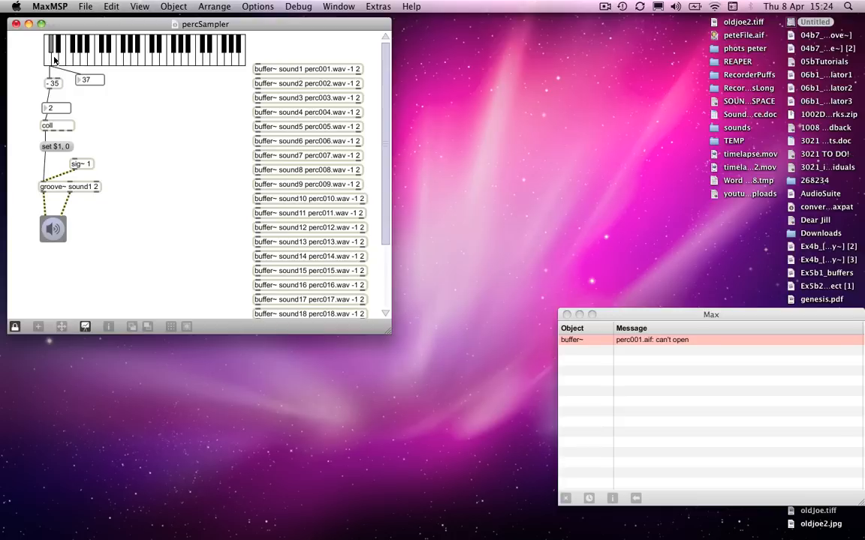
Play two keyboard keys to trigger percussion samples 9 and 17
click(64, 56)
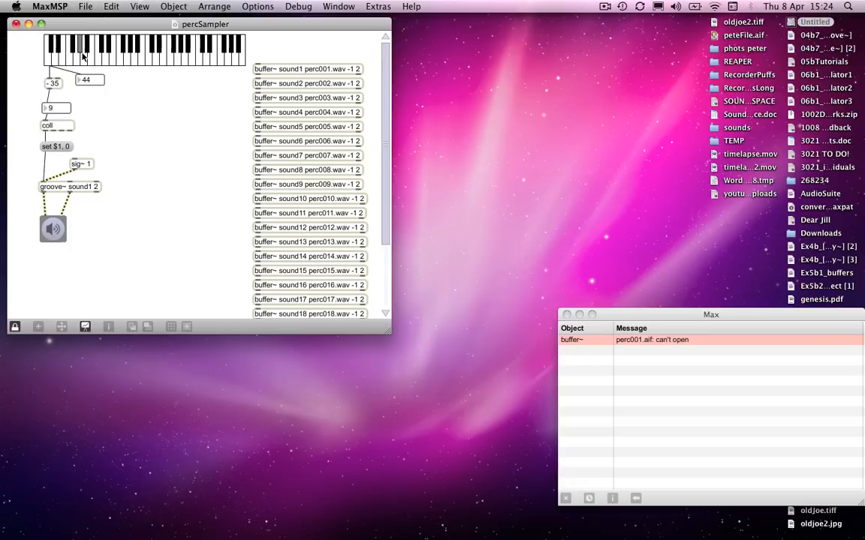
click(100, 57)
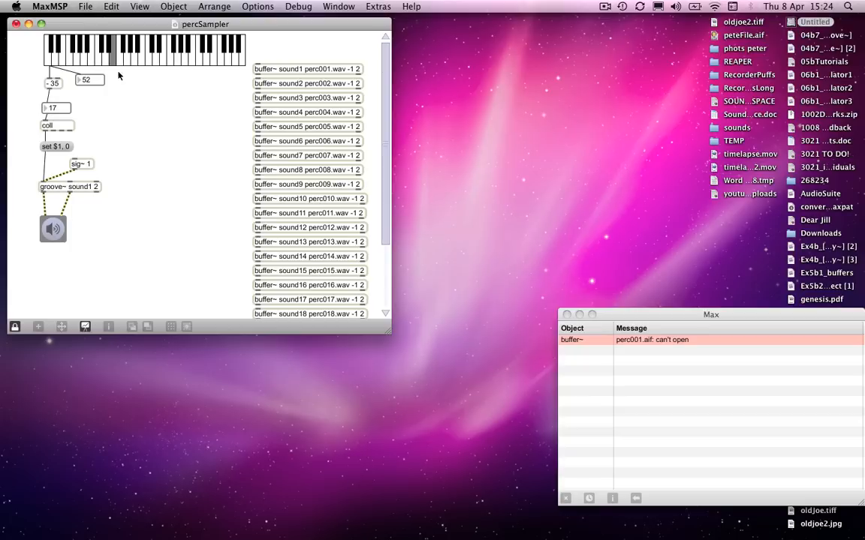
mouse_move(124, 104)
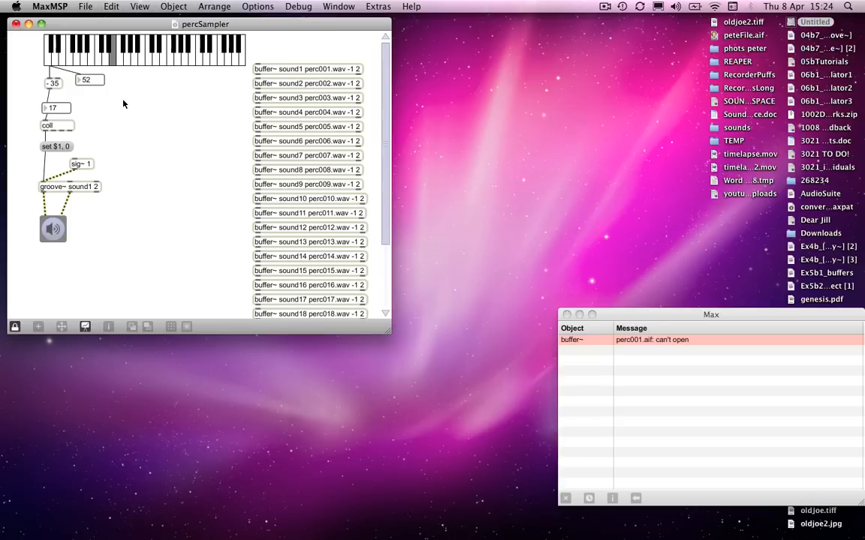
mouse_move(117, 107)
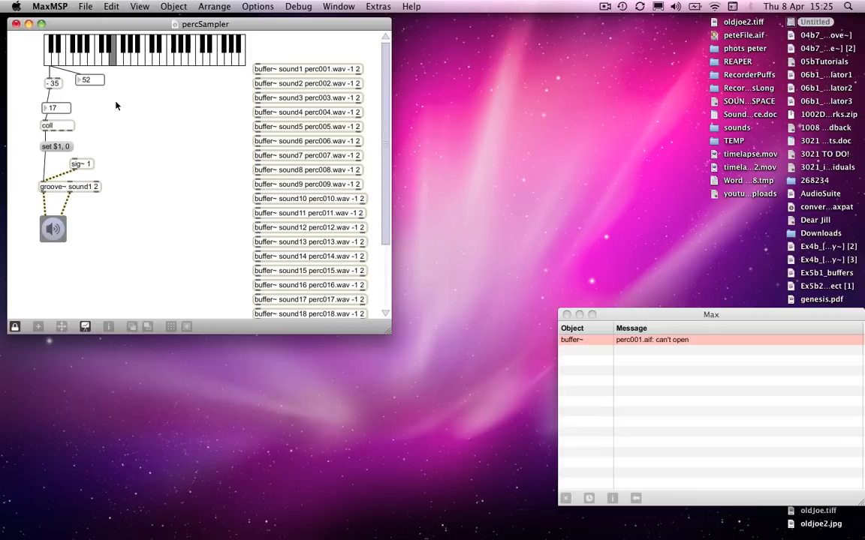
mouse_move(38, 82)
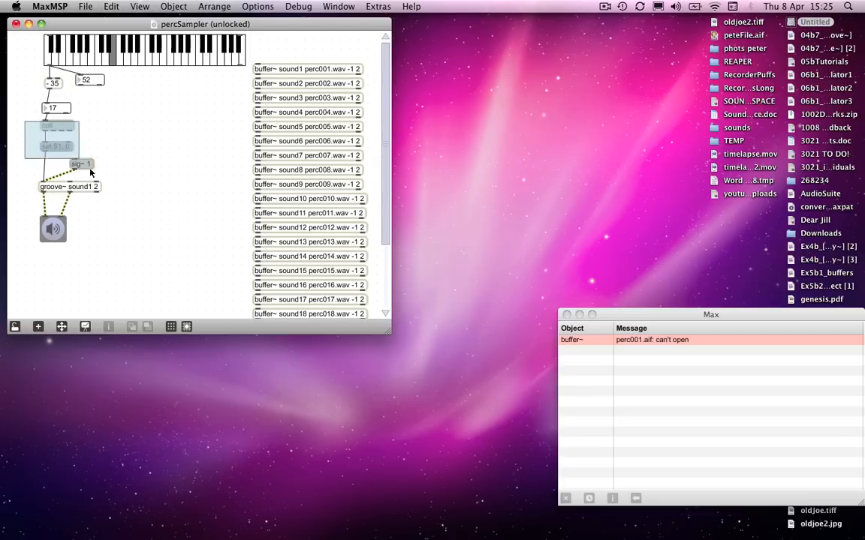
Move the coll/groove~ chain lower and create a random 24 object
drag(53, 139, 55, 190)
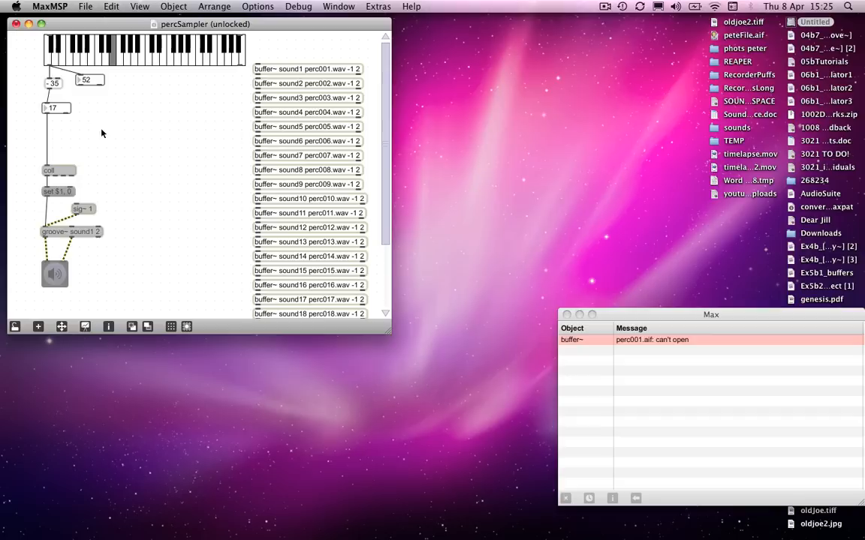
mouse_move(109, 123)
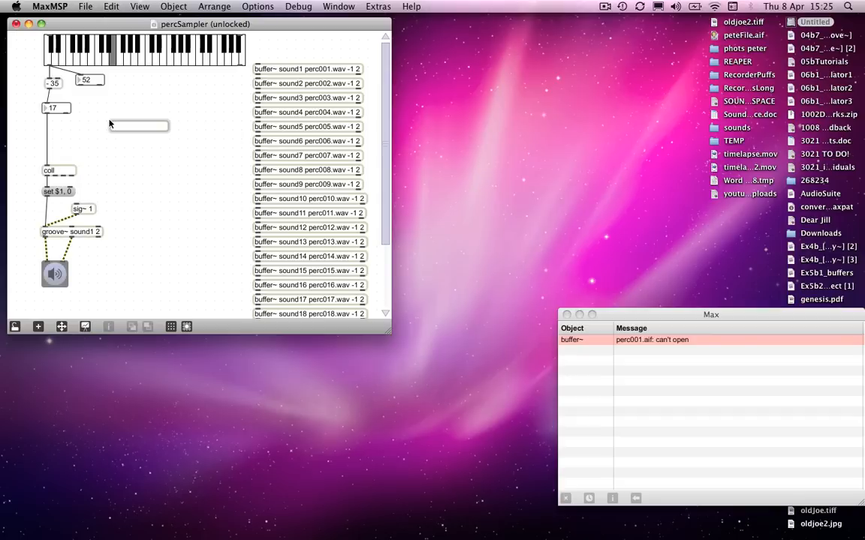
text(random)
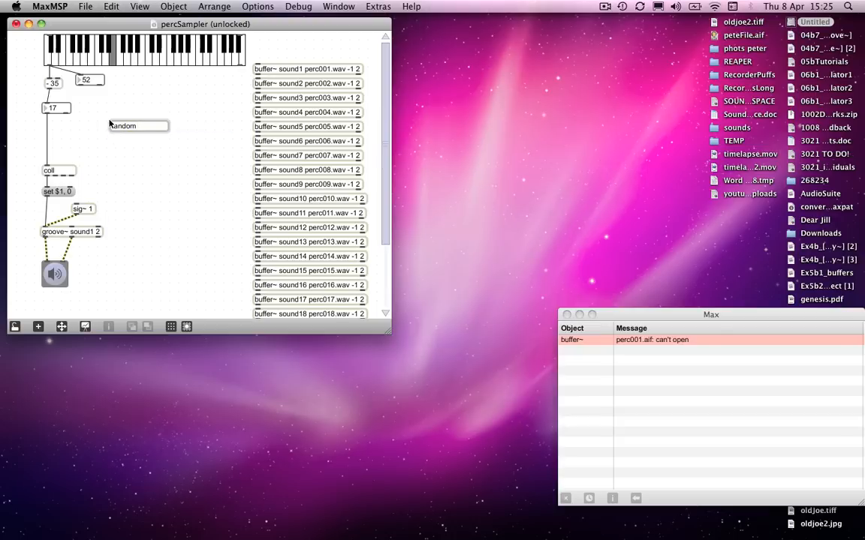
text(24)
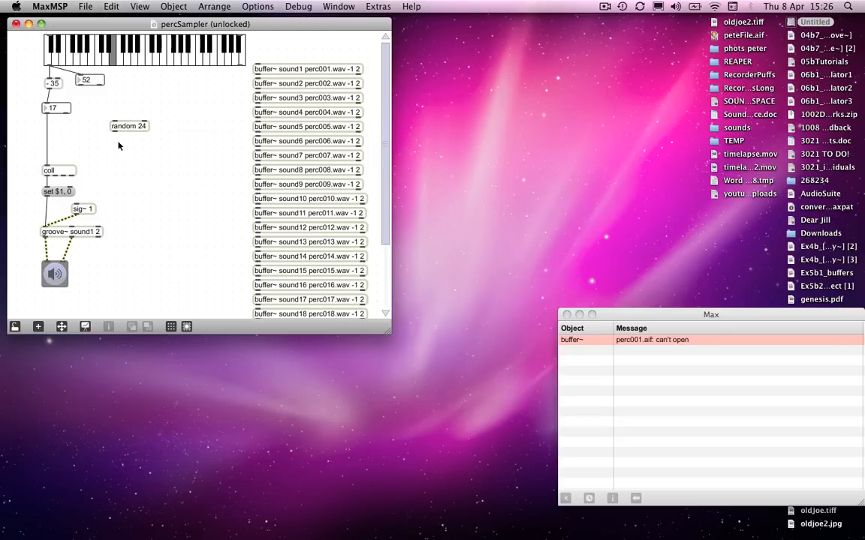
click(143, 146)
text(+ 1)
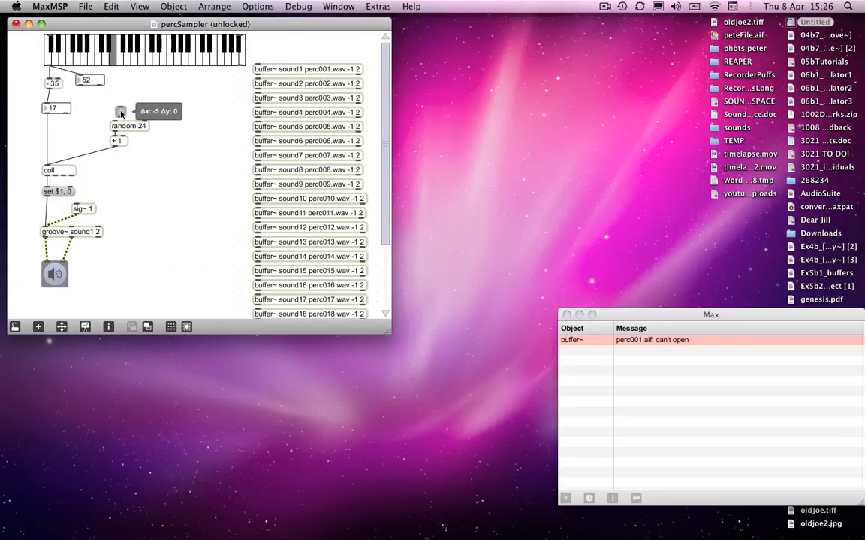
mouse_move(118, 112)
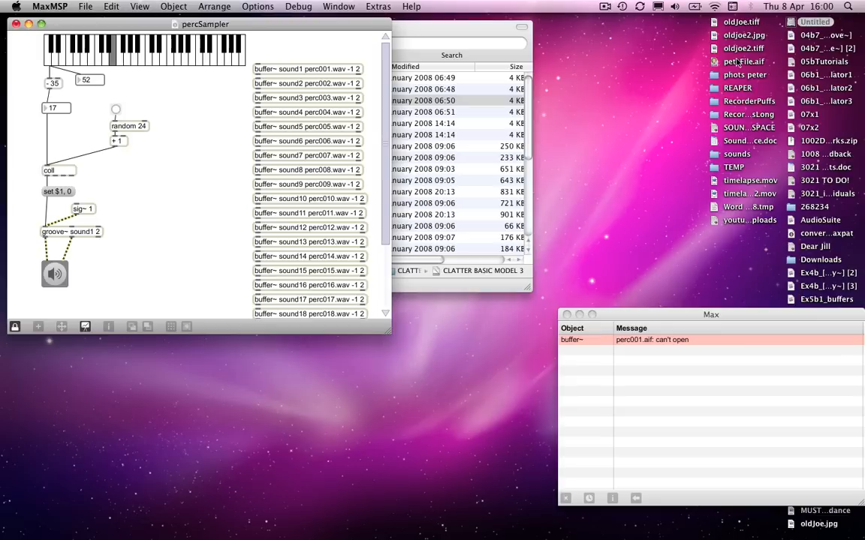
mouse_move(651, 75)
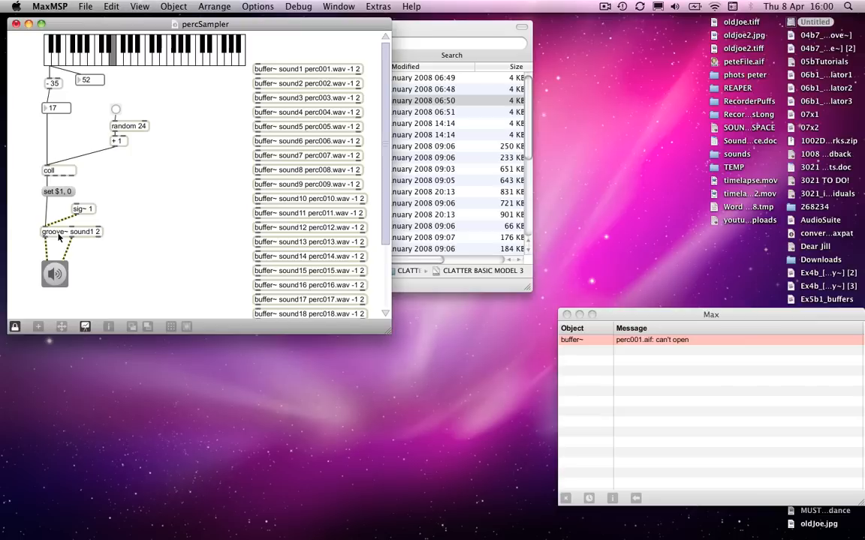
mouse_move(20, 190)
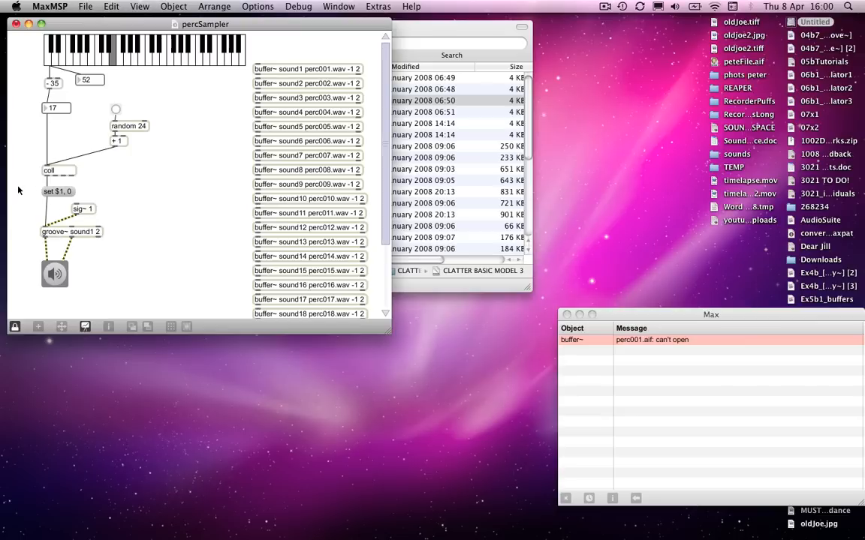
Unlock, encapsulate the set, sig~ and groove~ section, and name it 'player'
click(49, 192)
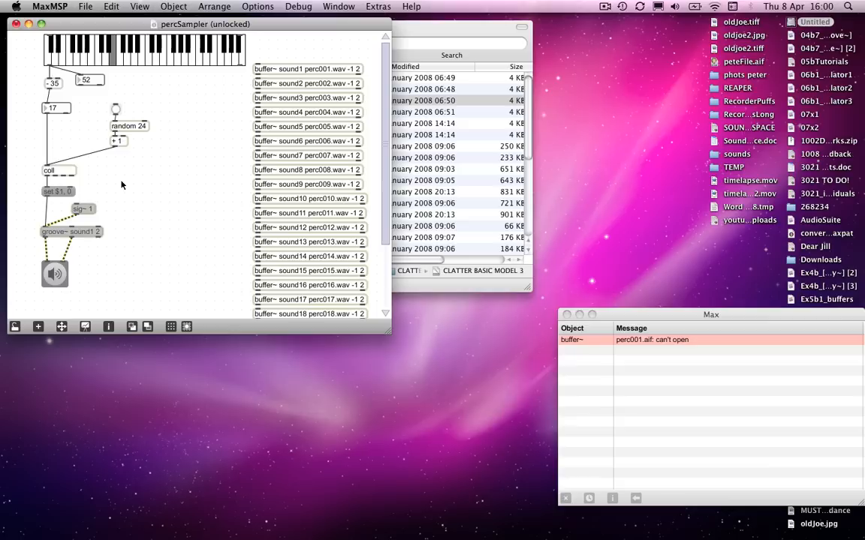
mouse_move(111, 6)
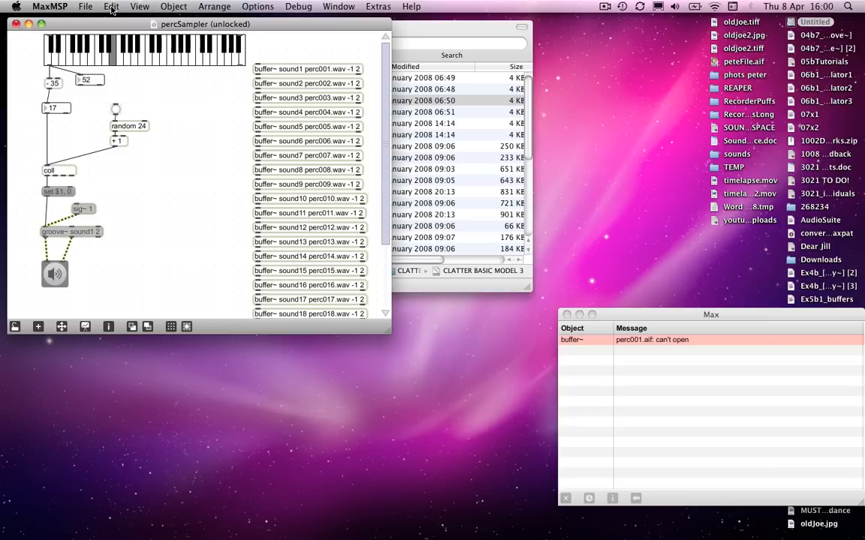
click(111, 6)
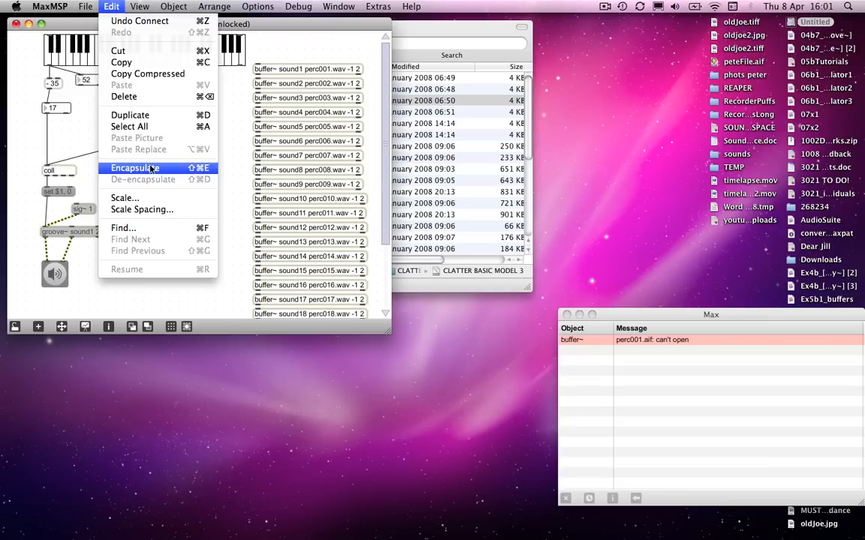
click(135, 167)
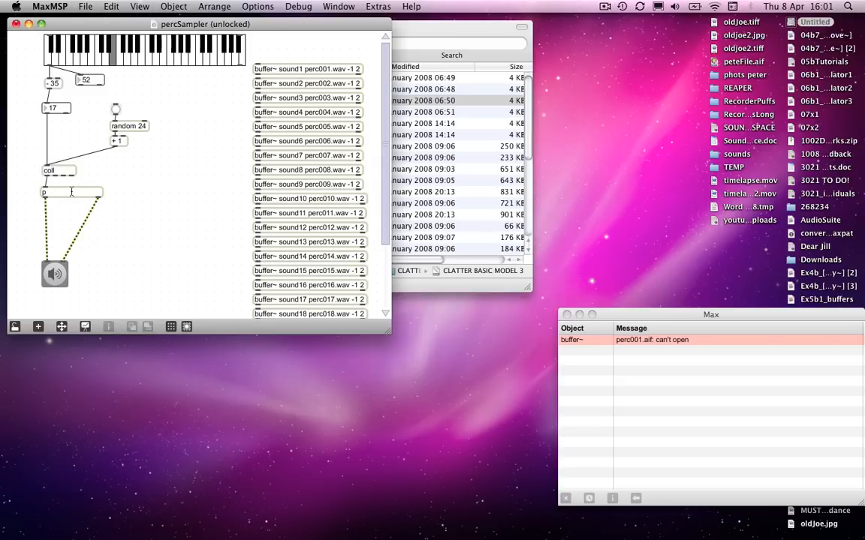
text(player)
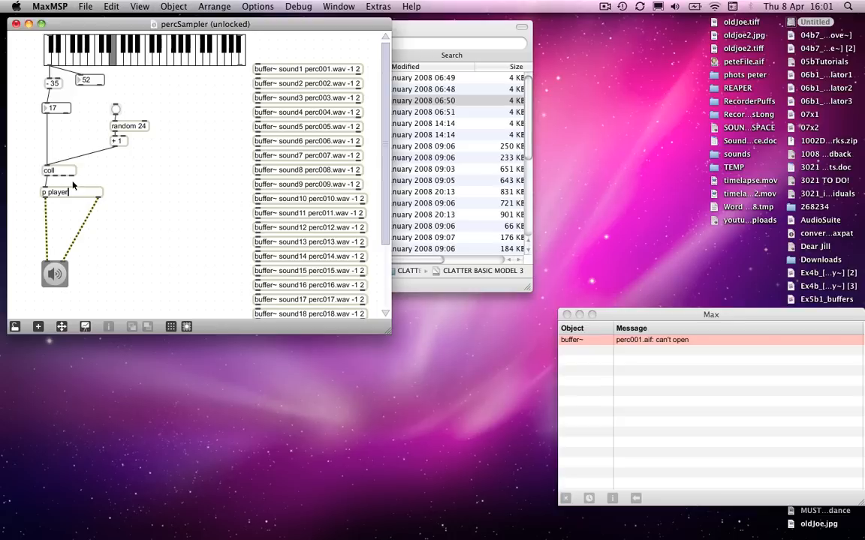
mouse_move(75, 180)
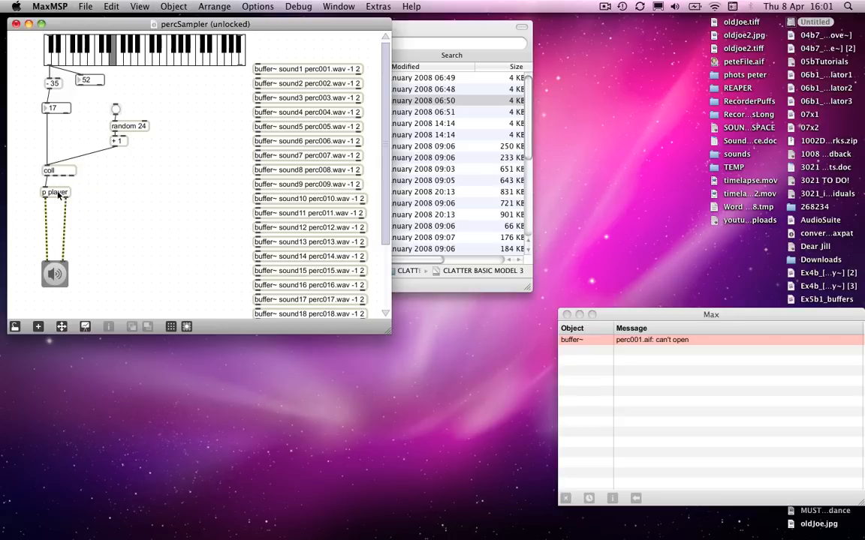
Open the p player subpatcher and save its contents as the file 'player'
double_click(54, 192)
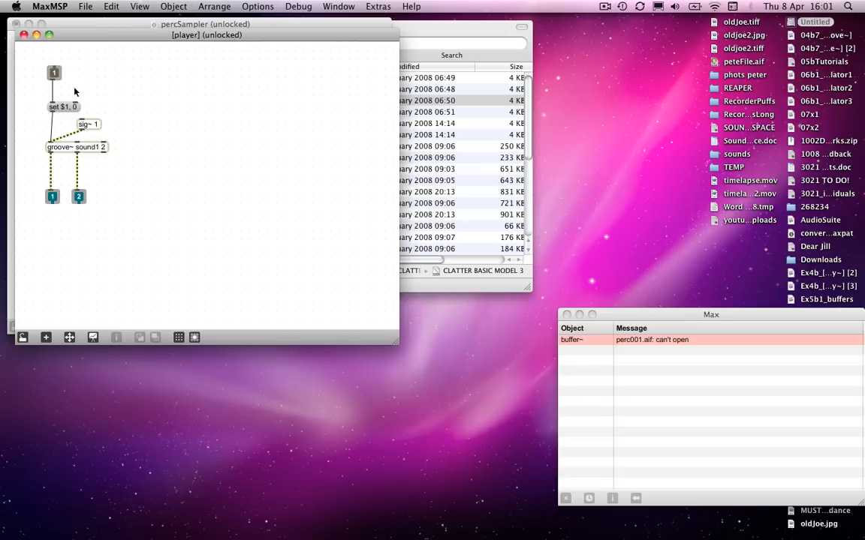
mouse_move(75, 63)
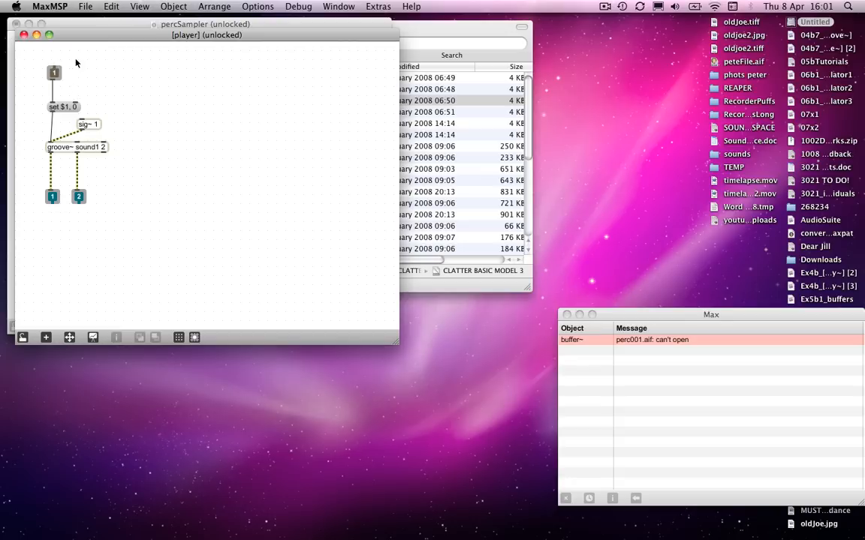
mouse_move(33, 48)
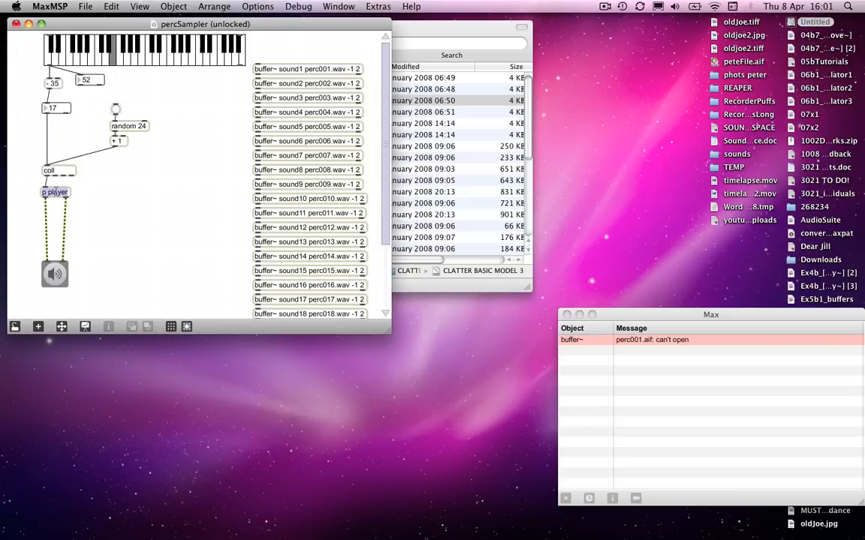
double_click(55, 192)
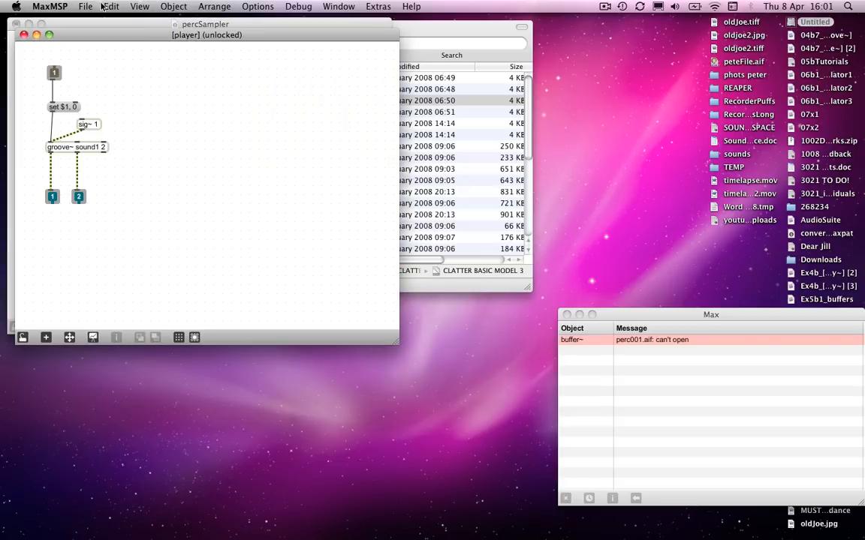
click(85, 6)
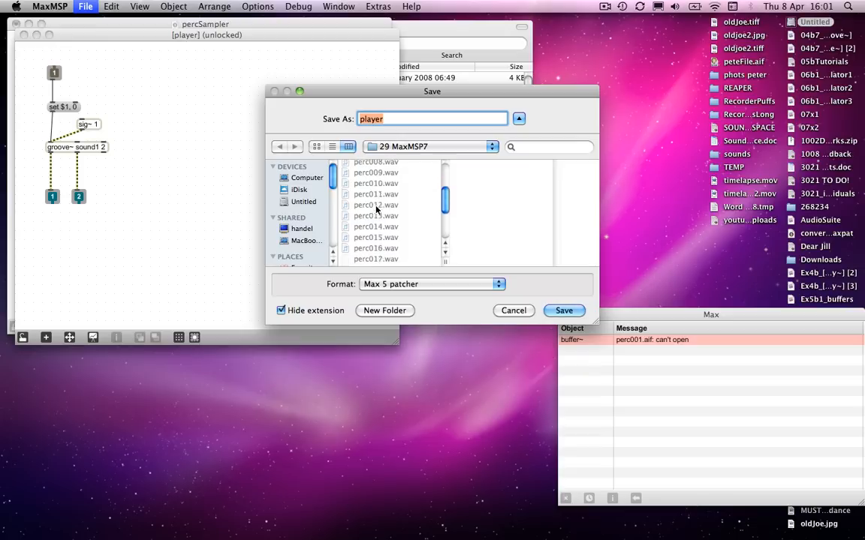
scroll(down, 3)
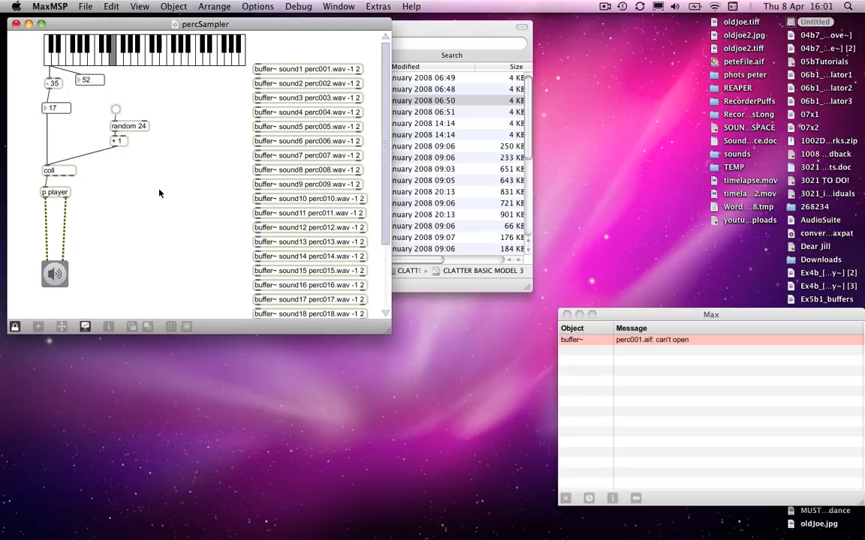
Unlock, place the new player object beside coll, and duplicate it twice
click(15, 327)
text(player)
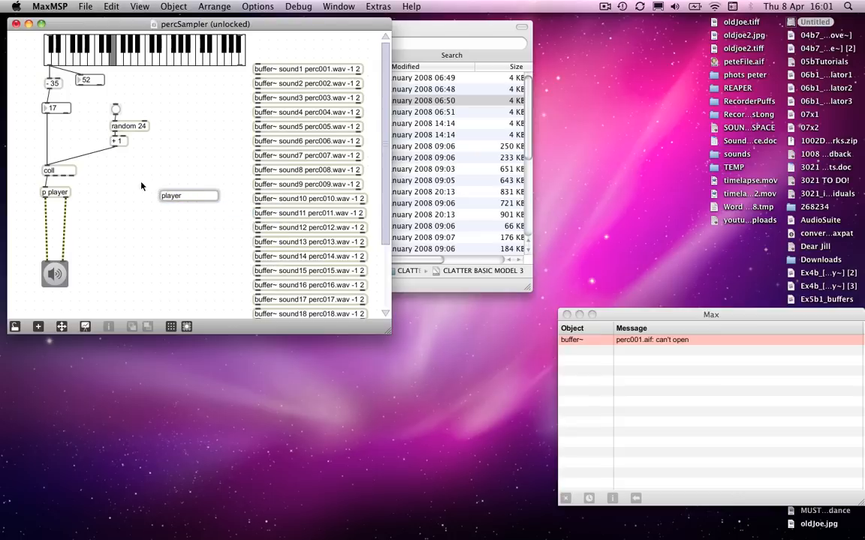
drag(188, 195, 163, 195)
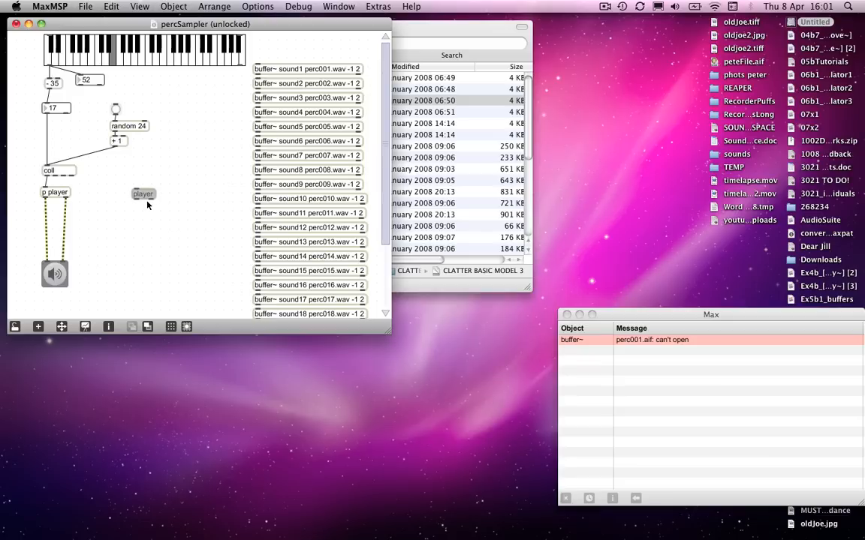
drag(142, 194, 172, 194)
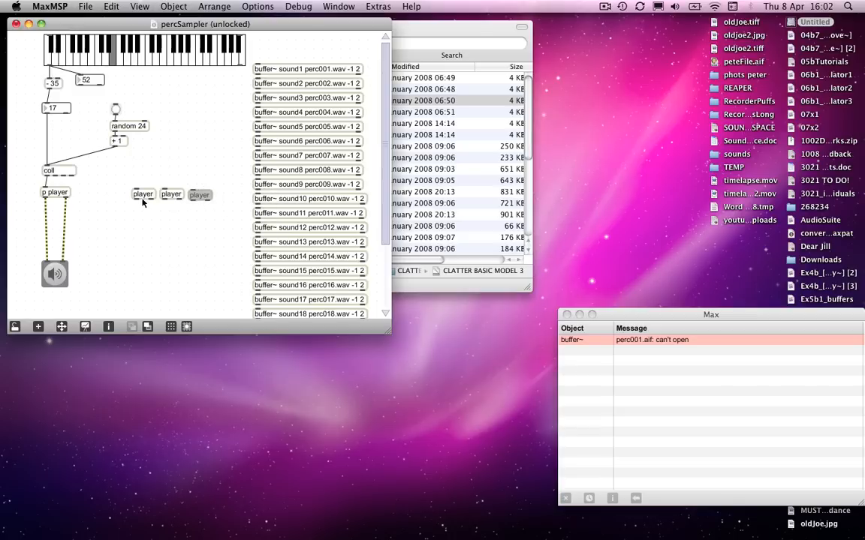
mouse_move(157, 208)
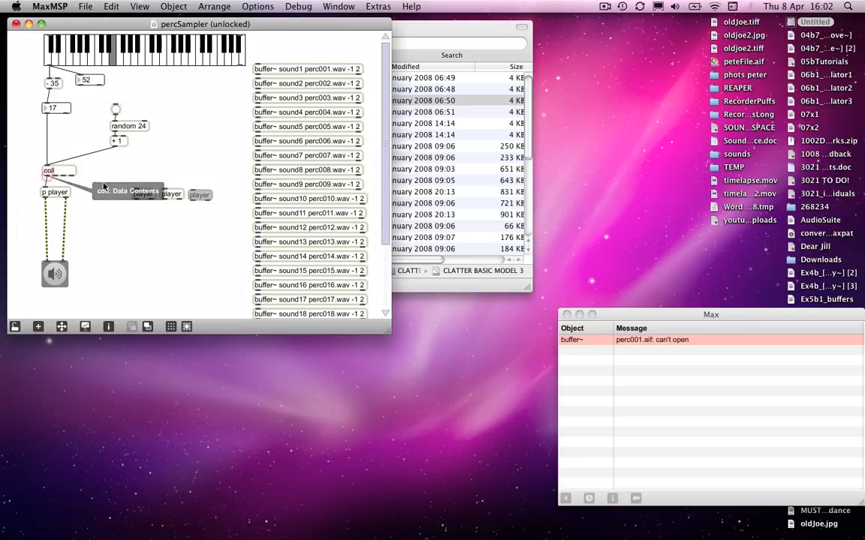
mouse_move(214, 195)
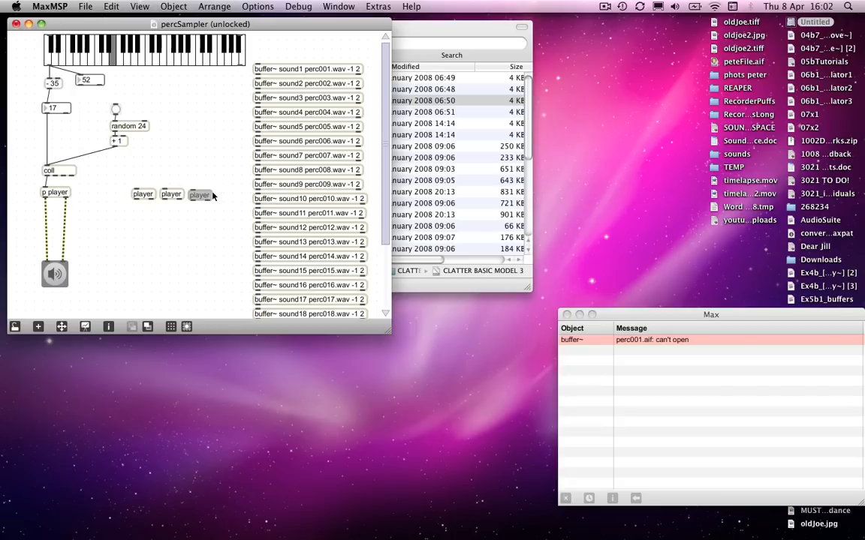
mouse_move(143, 195)
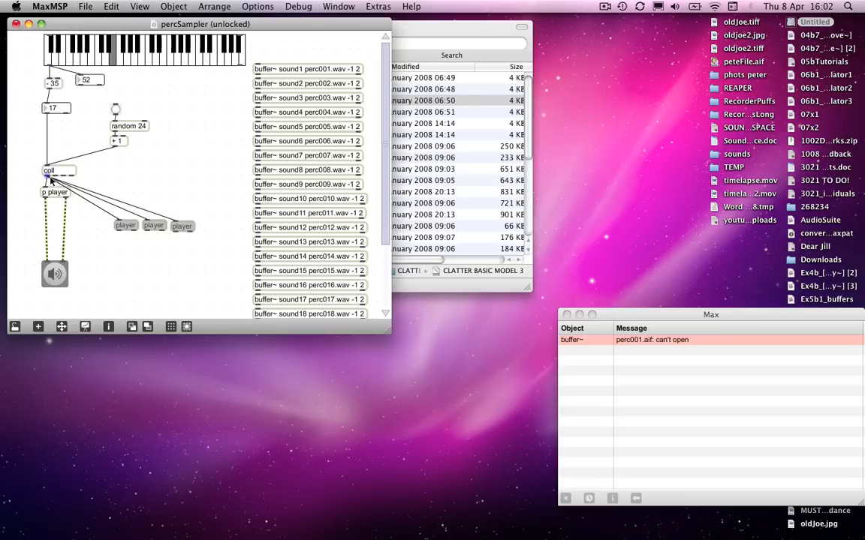
mouse_move(148, 228)
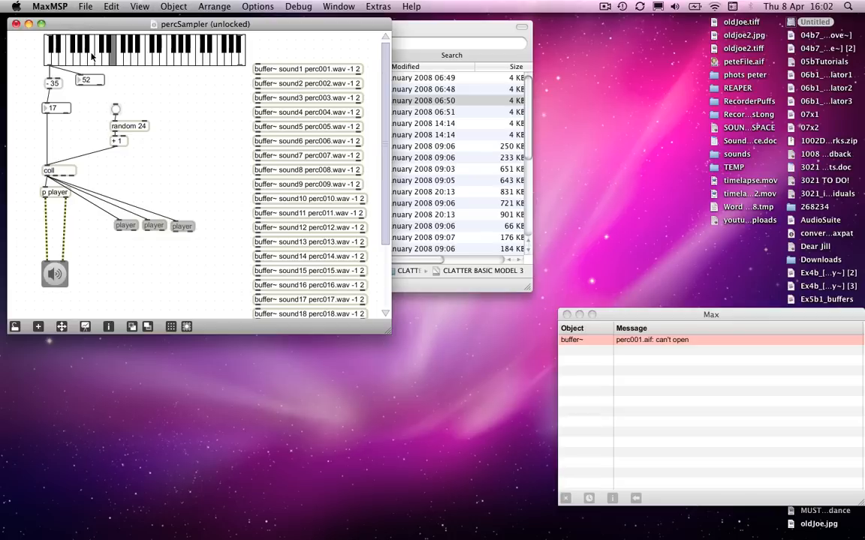
mouse_move(174, 223)
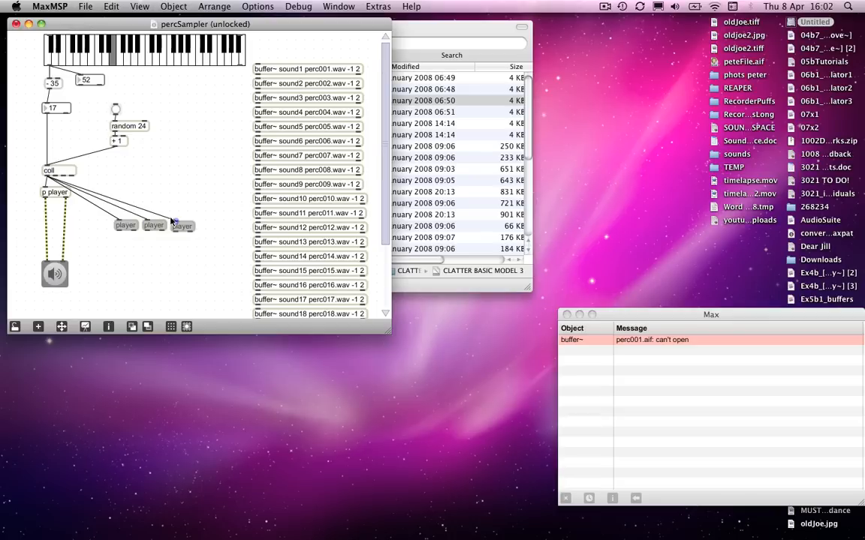
mouse_move(181, 197)
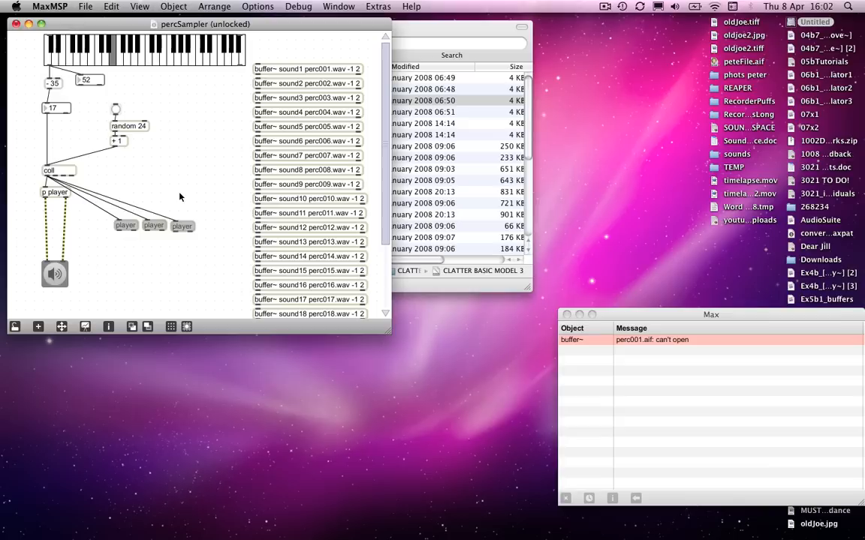
mouse_move(180, 229)
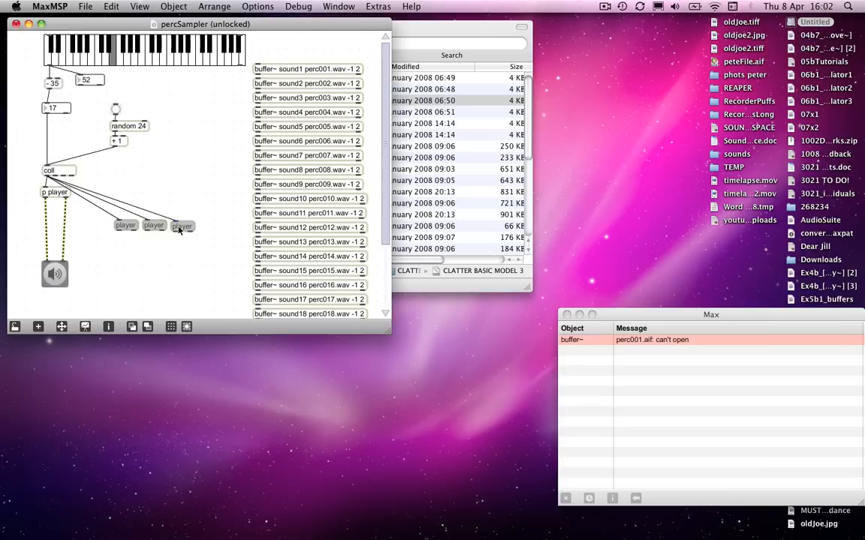
mouse_move(48, 178)
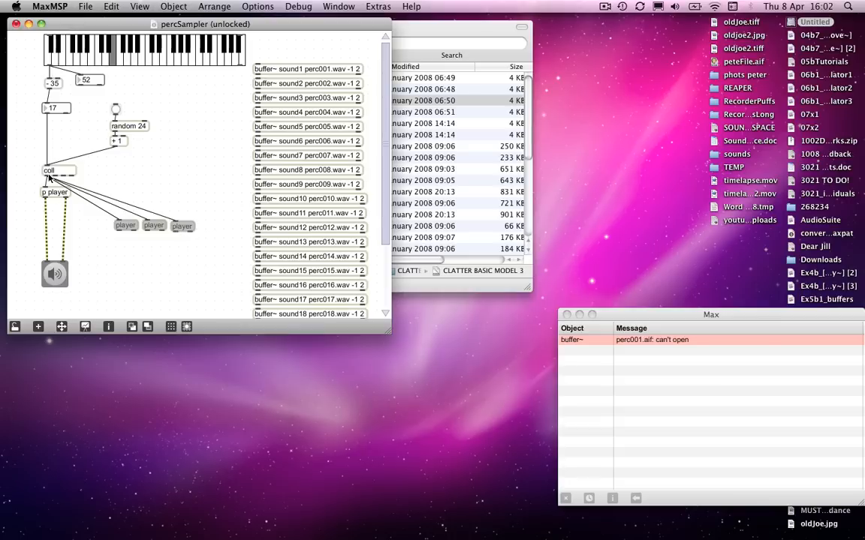
mouse_move(98, 185)
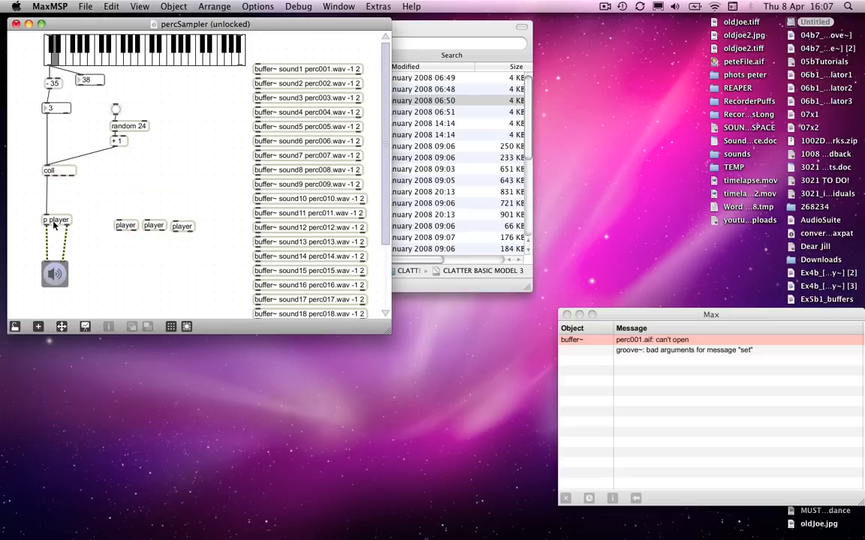
Drag the p player object down just above the ezdac~ audio output
drag(57, 220, 58, 239)
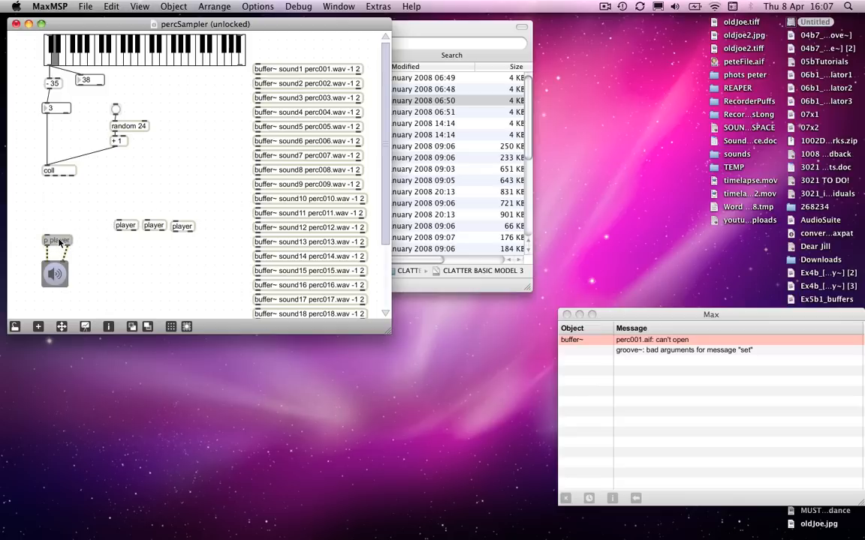
mouse_move(131, 242)
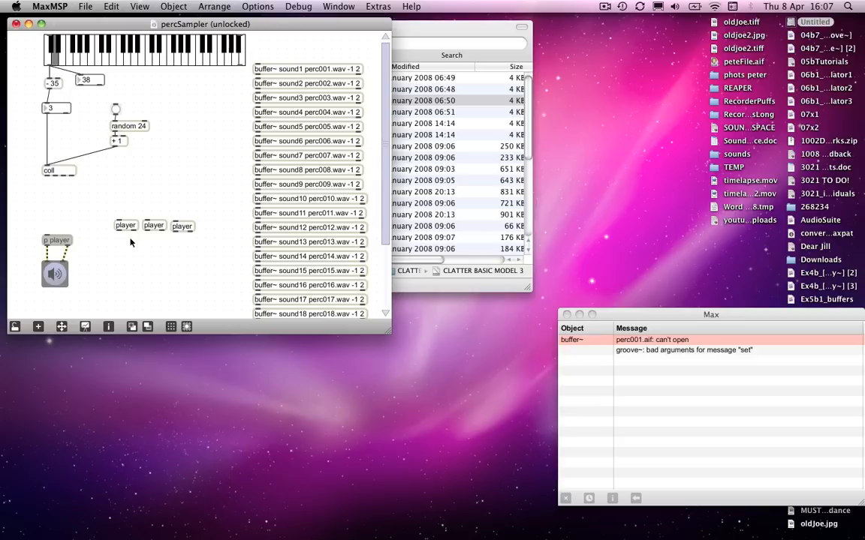